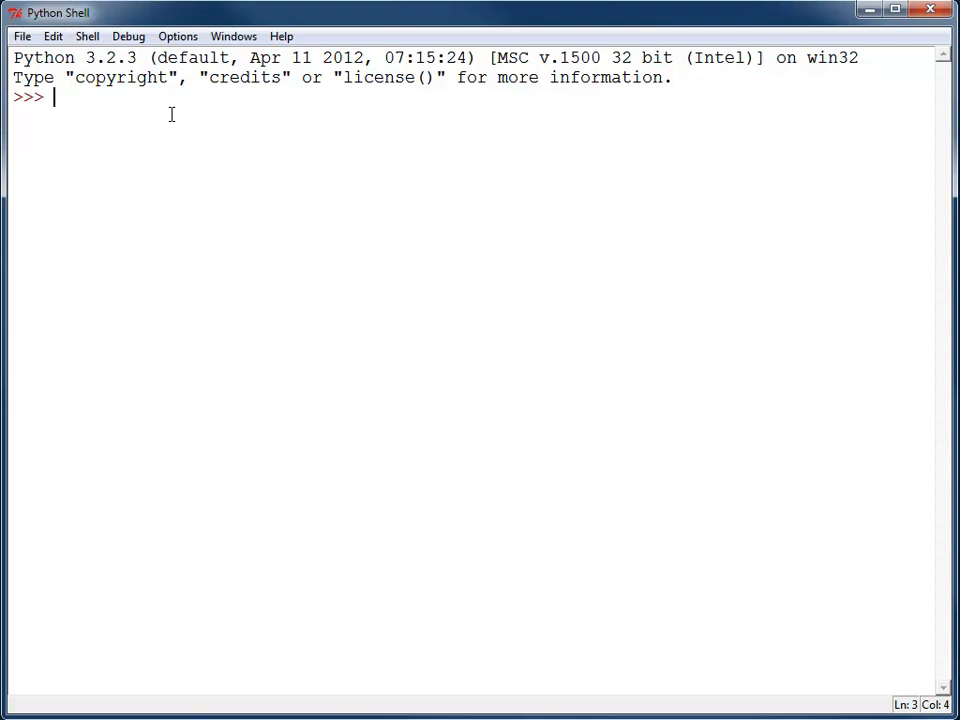
Enter my_list=[2,4,5,6], then my_list += 10, which raises a TypeError; begin typing my_list.a.
type("my_list=[2,4,5,6]")
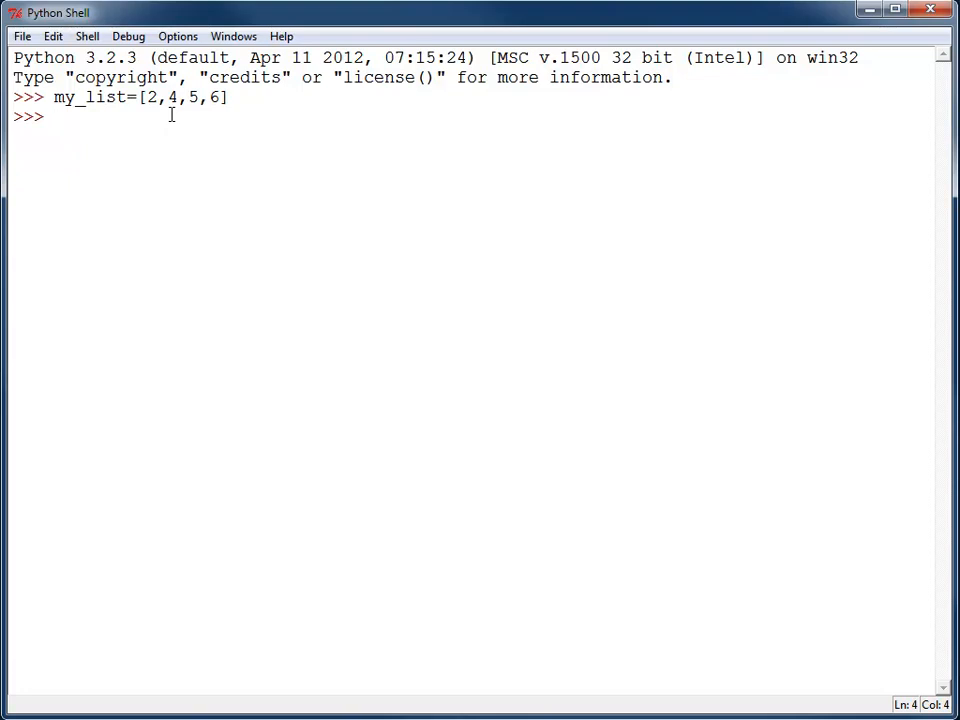
type("my")
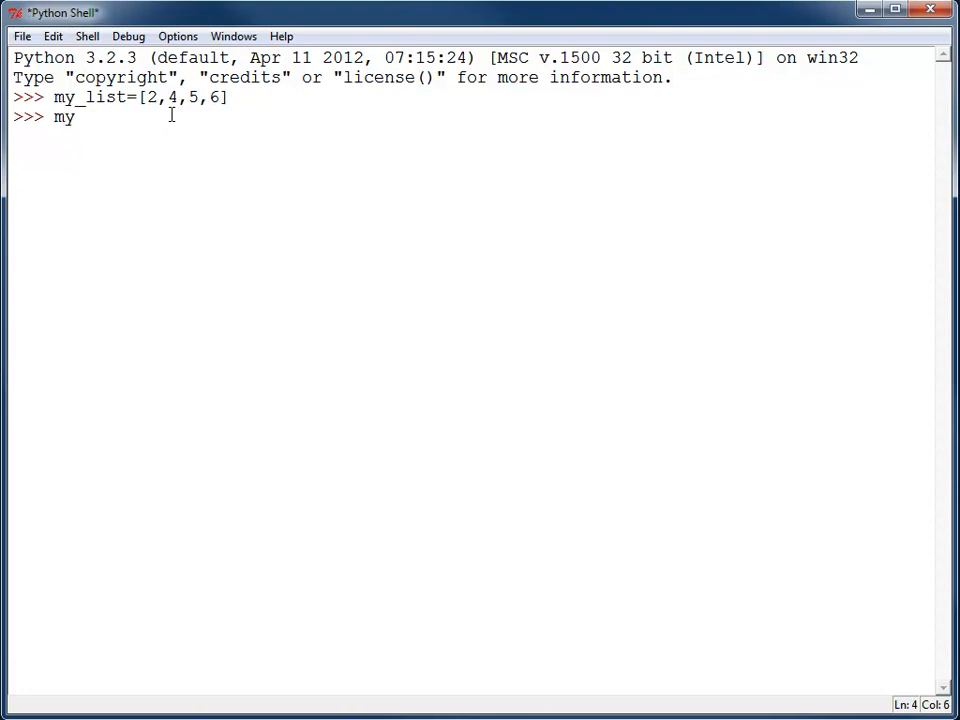
type("_list")
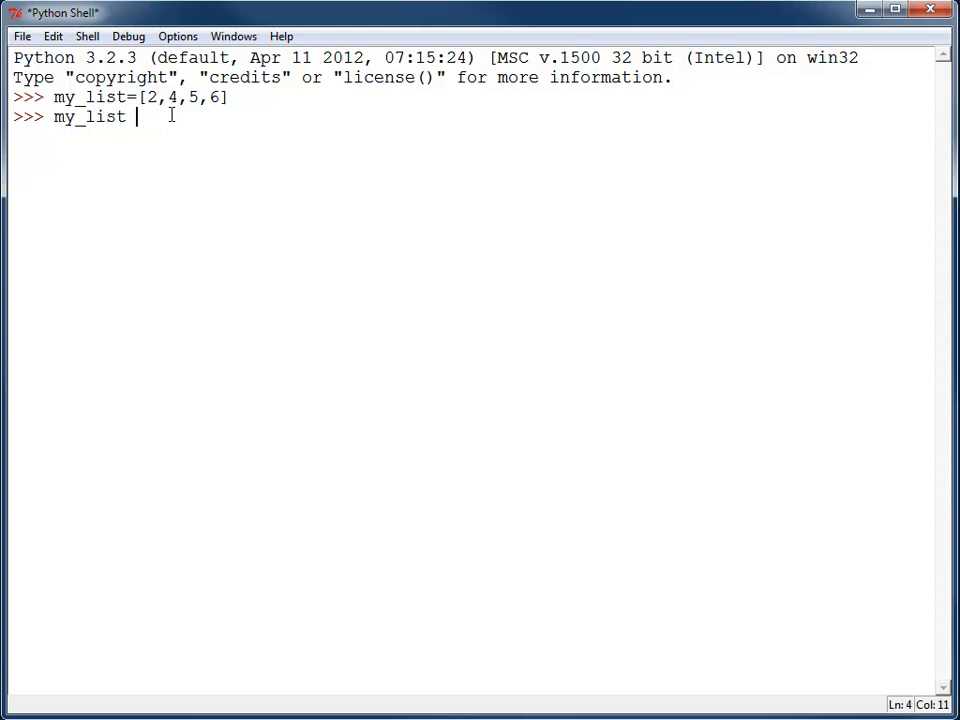
type("+= [")
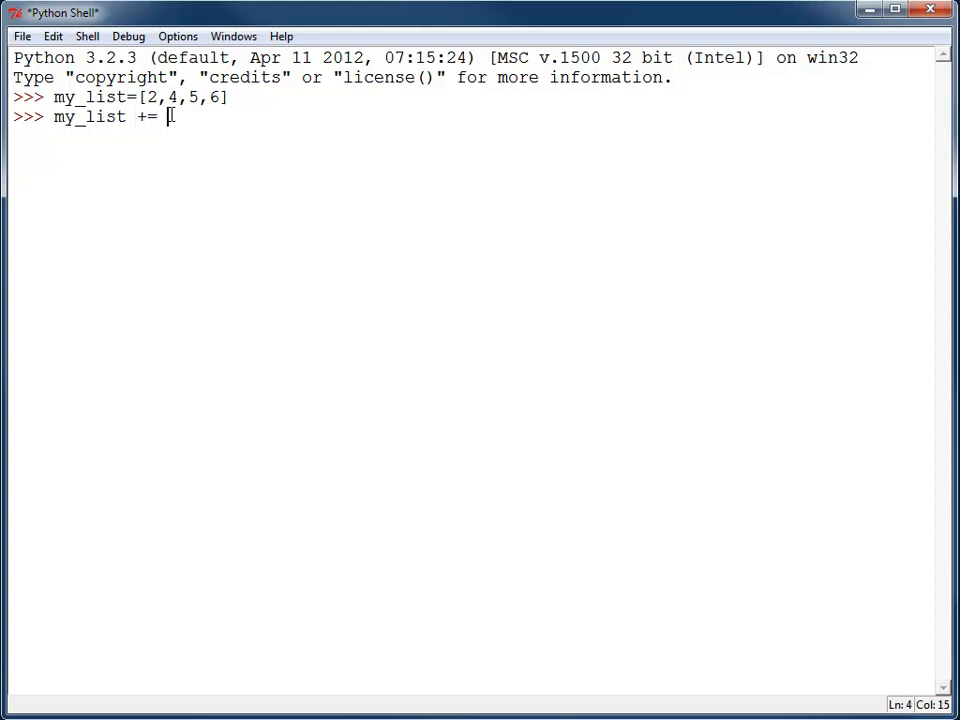
type("10")
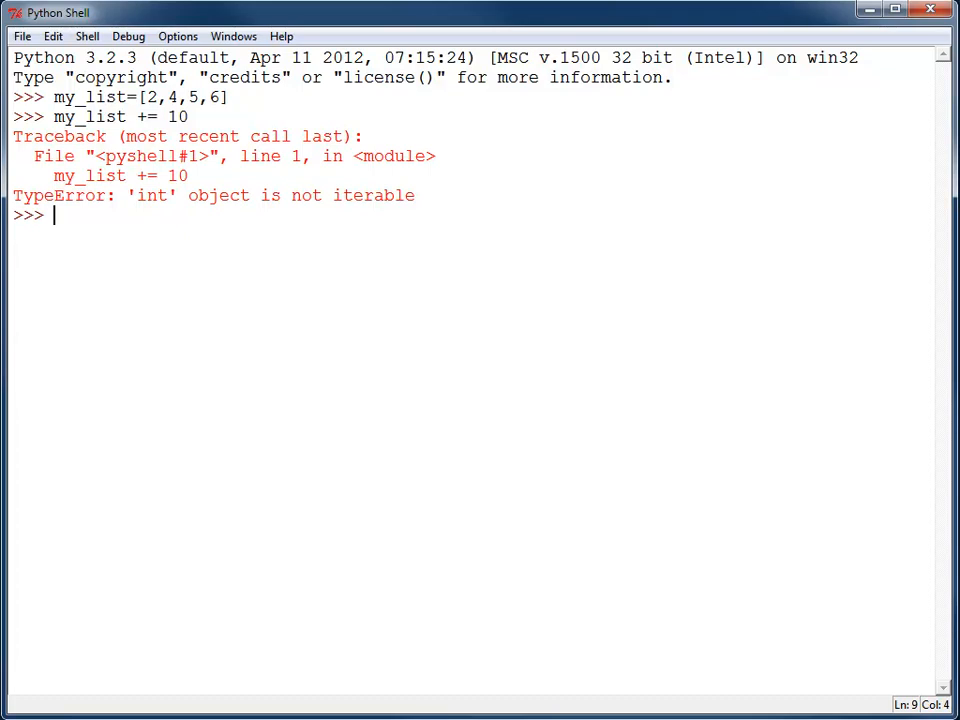
type("my_list.a")
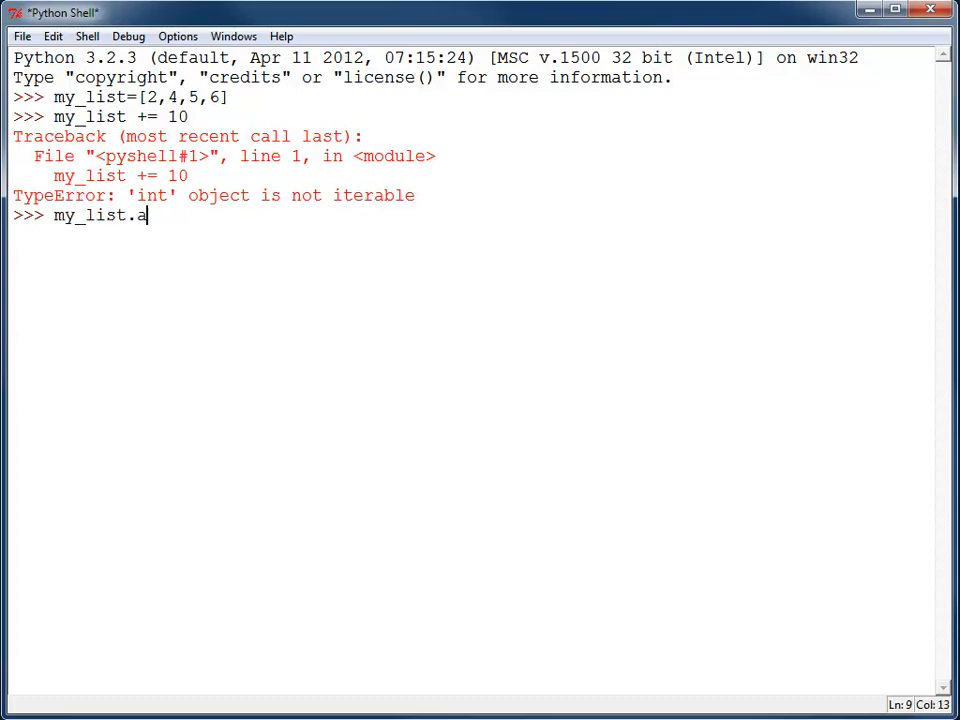
Run my_list.append(10) and print(my_list), showing [2, 4, 5, 6, 10].
type("ppend(")
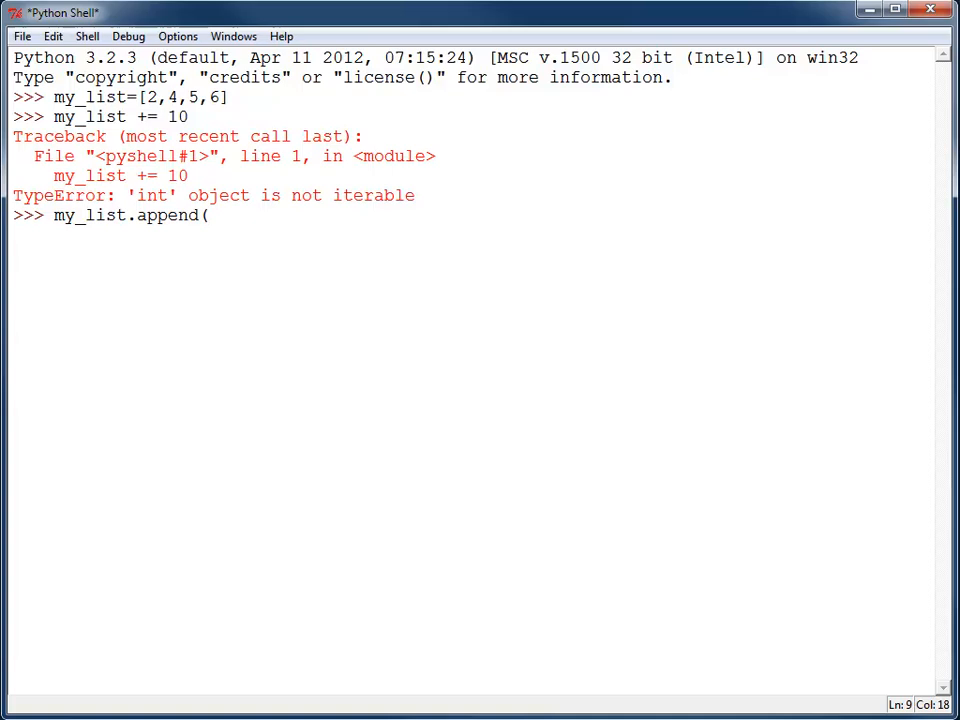
type("10)")
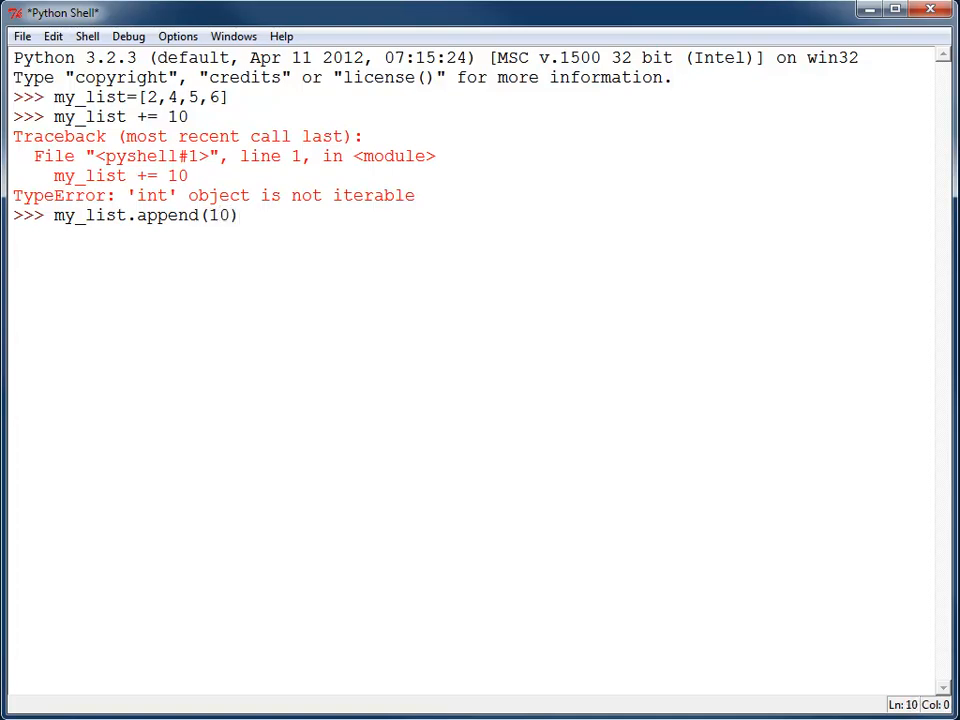
type("print")
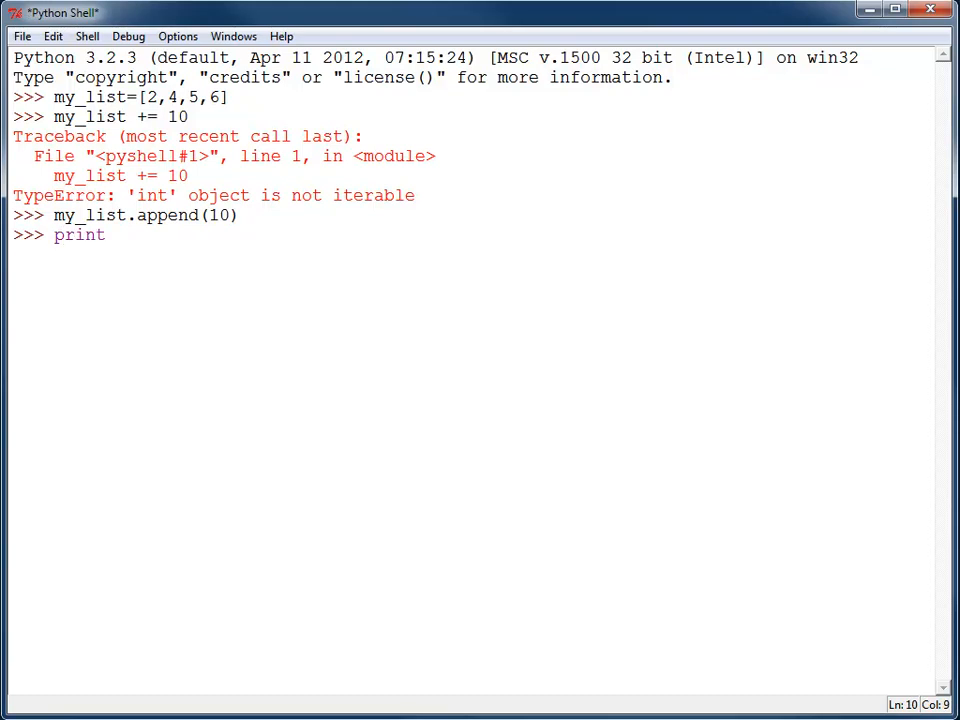
type("(my_list")
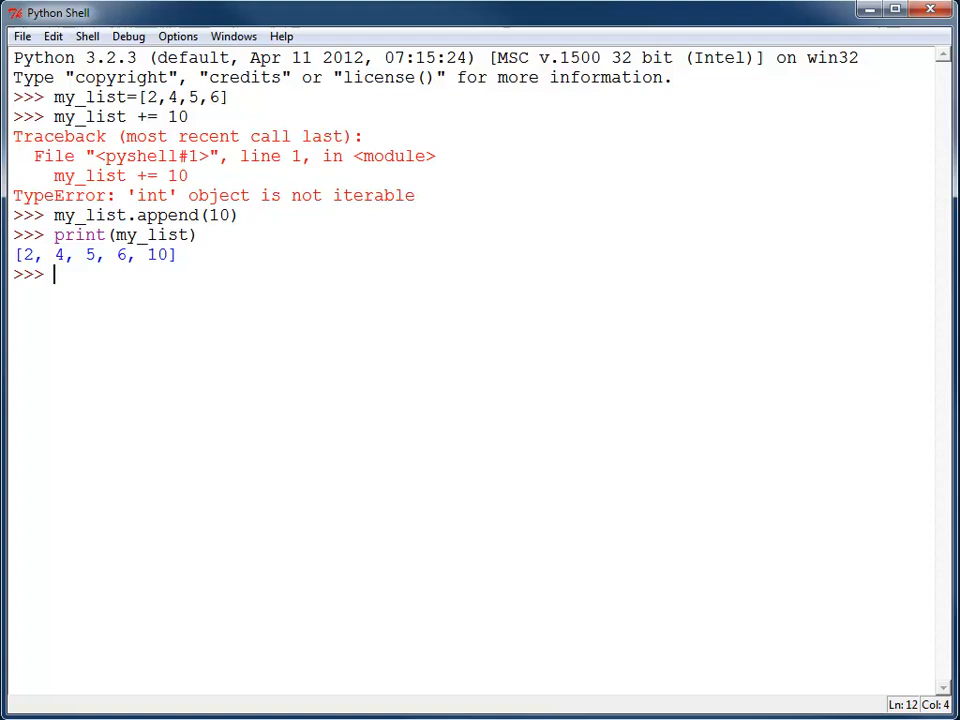
mouse_move(128, 192)
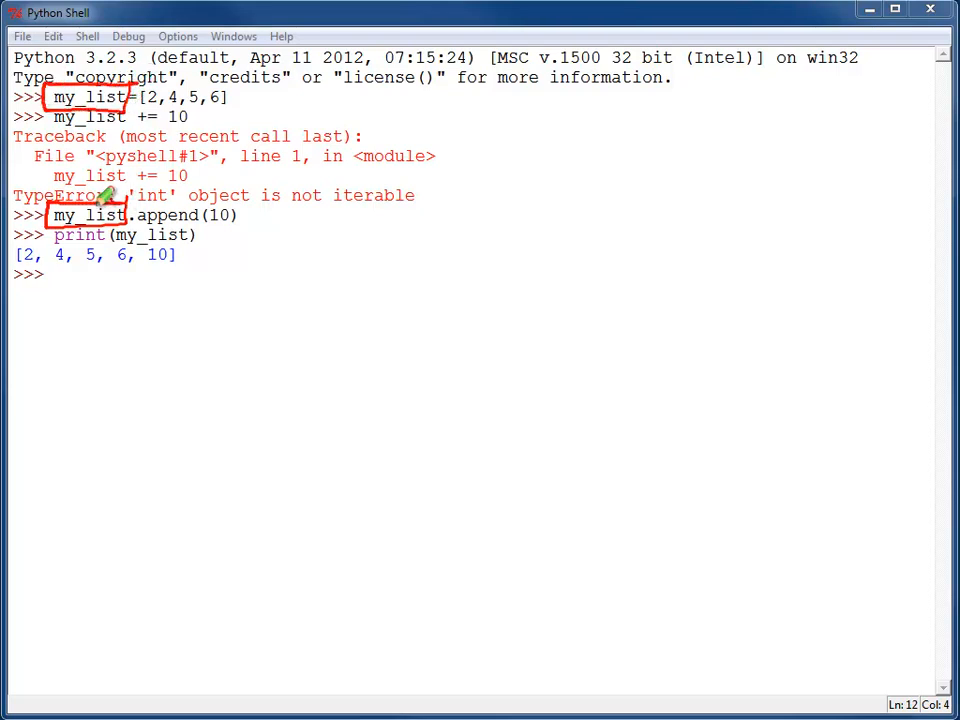
mouse_move(210, 184)
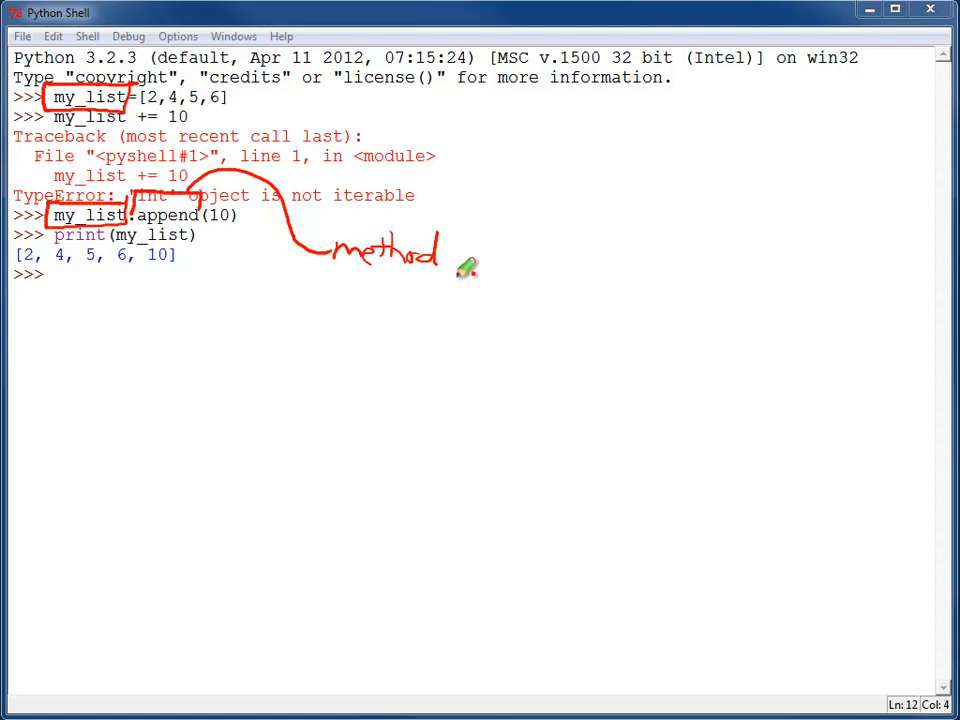
mouse_move(222, 232)
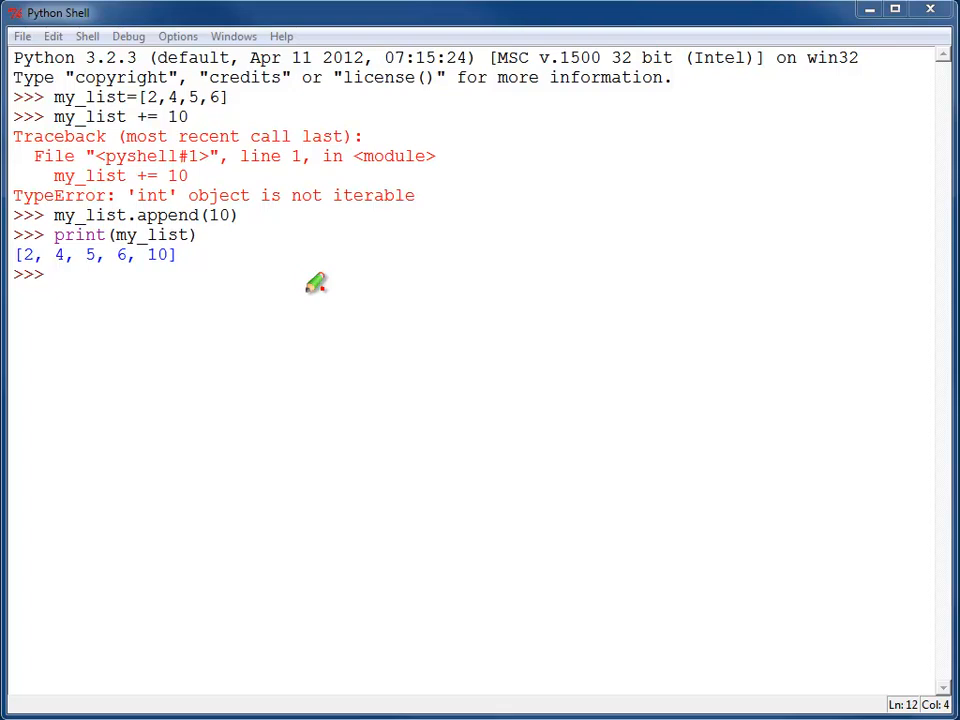
Run my_list += [10] and print(my_list), showing [2, 4, 5, 6, 10, 10].
type("my_list += [")
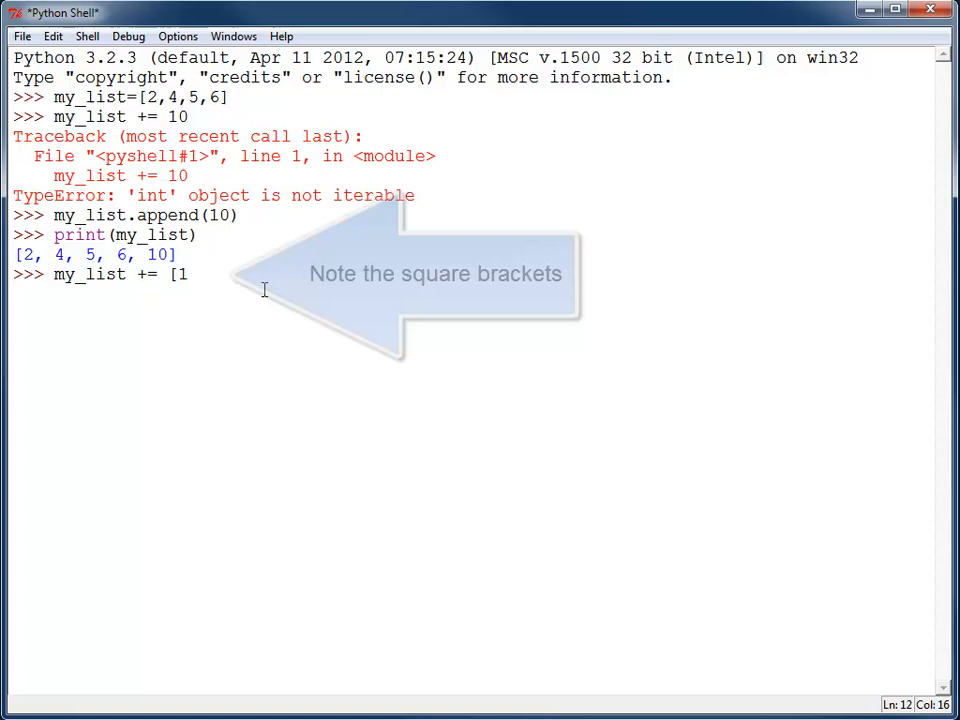
type("10]")
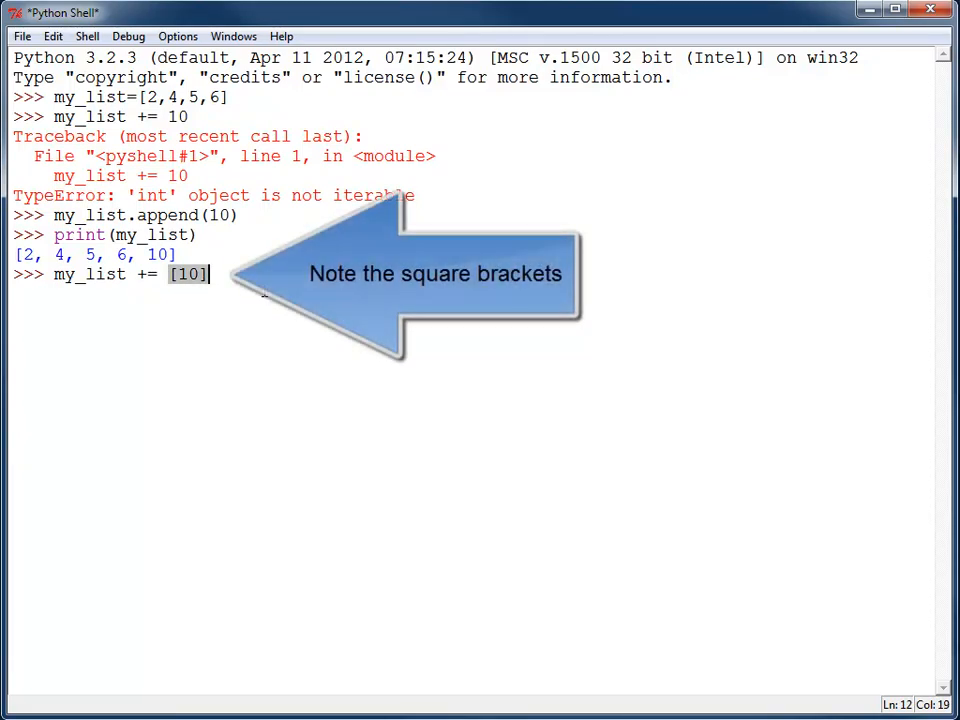
type("print(my_list)")
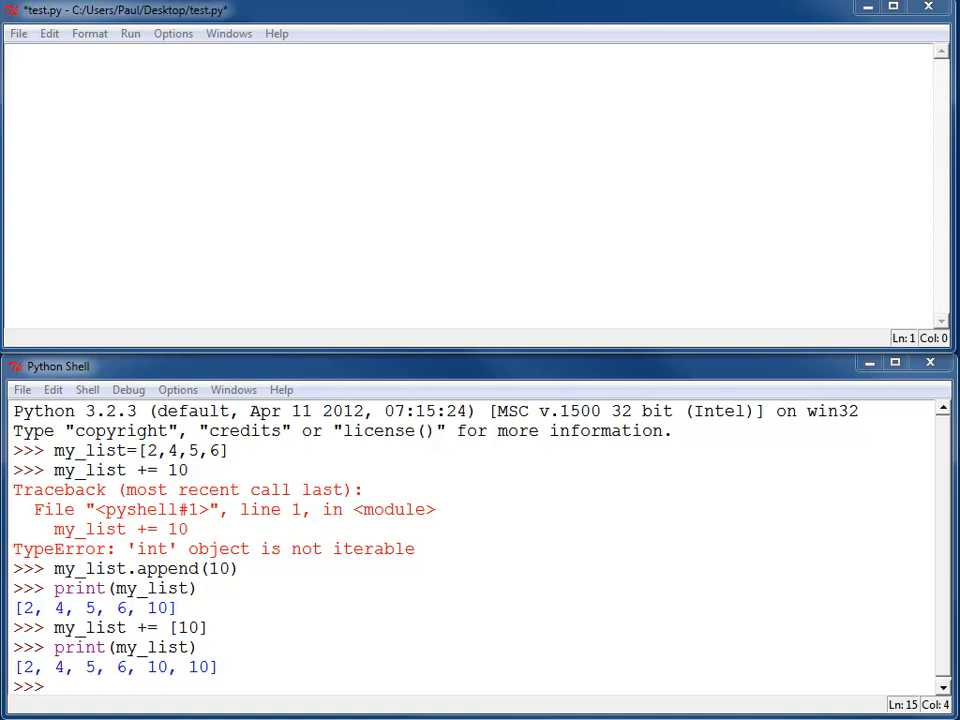
mouse_move(224, 232)
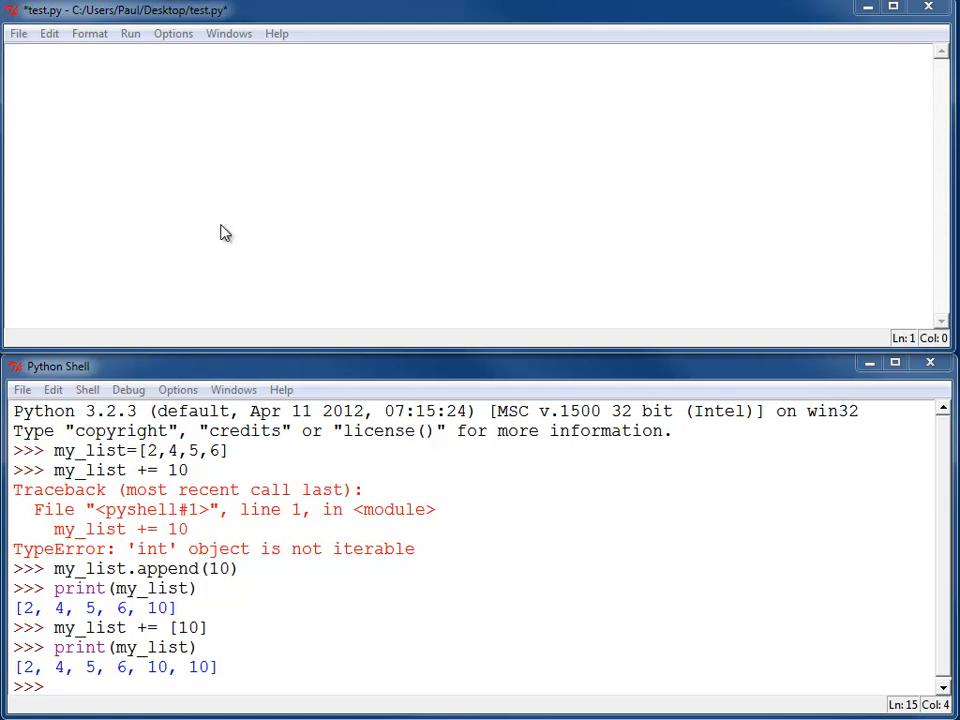
Write the first line of test.py: my_list=[] # Empty list.
type("my_list=[] # Empty list")
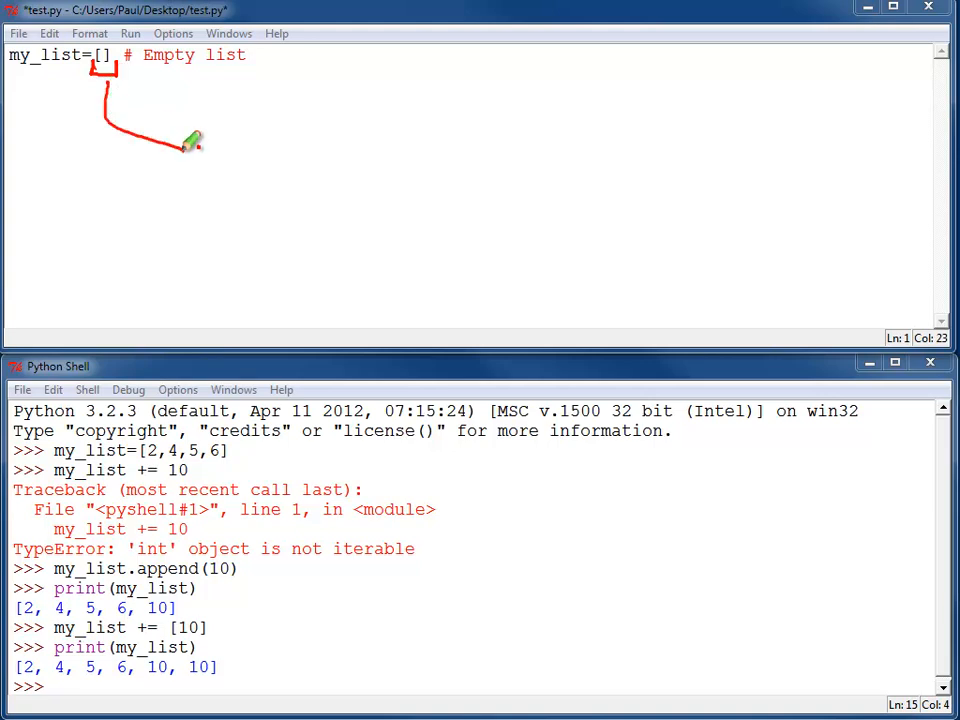
left_click_drag(190, 140, 276, 150)
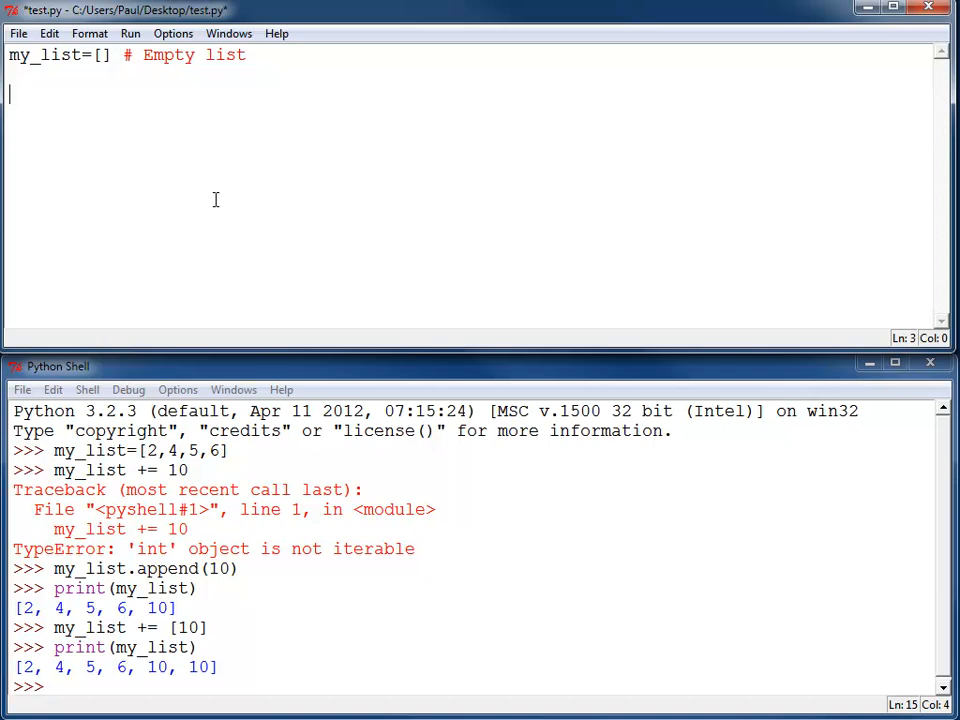
Write a for i in range(5) loop reading userInput = input("Enter something: ").
type("for i")
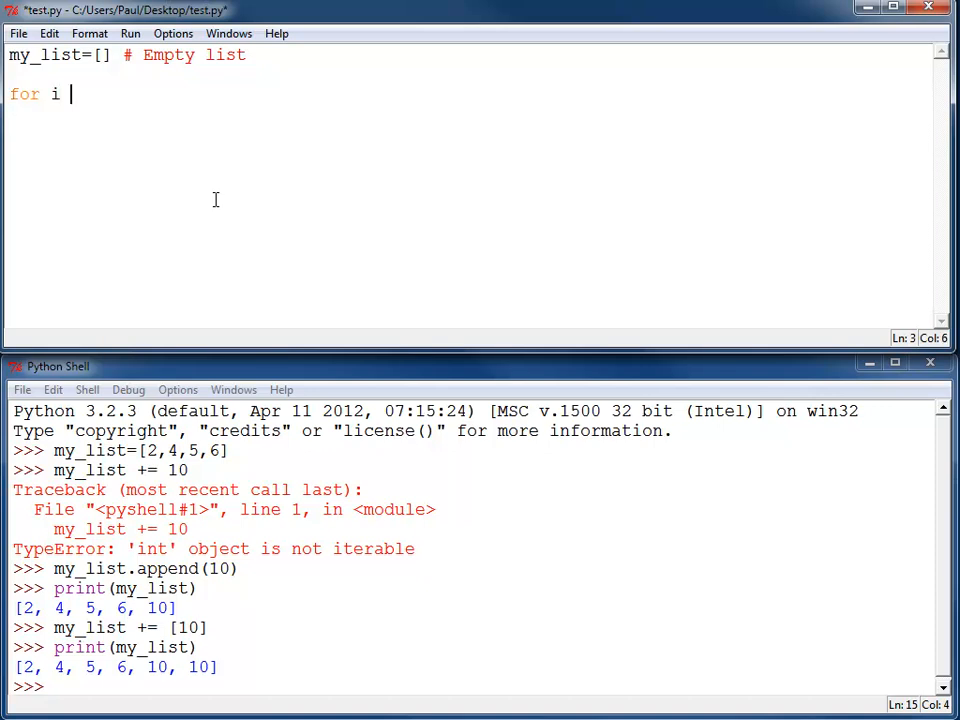
type("in range(")
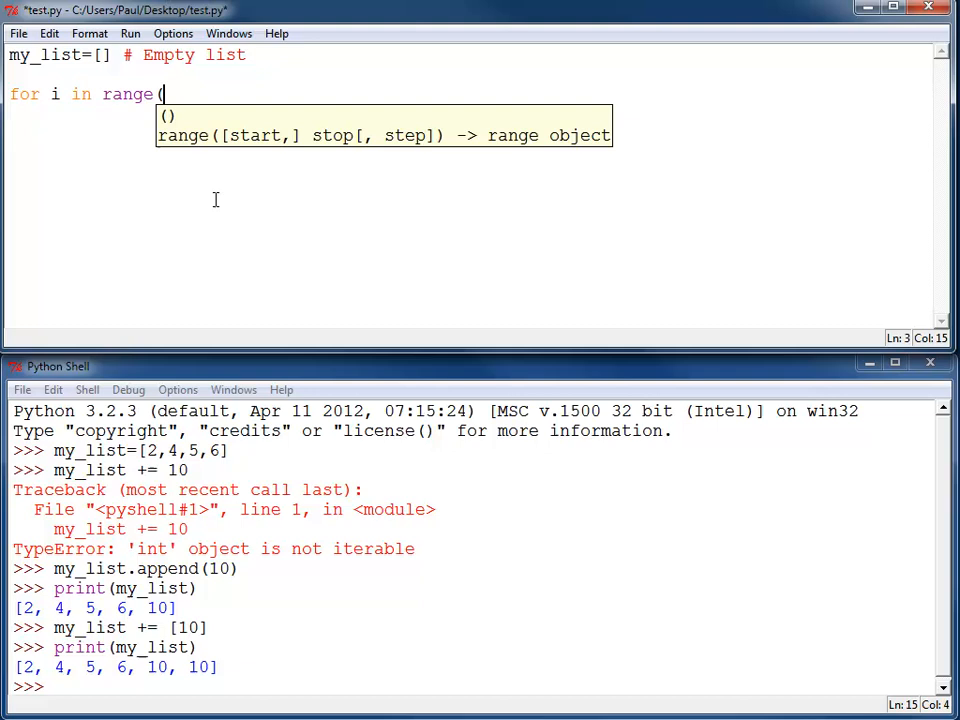
type("5):")
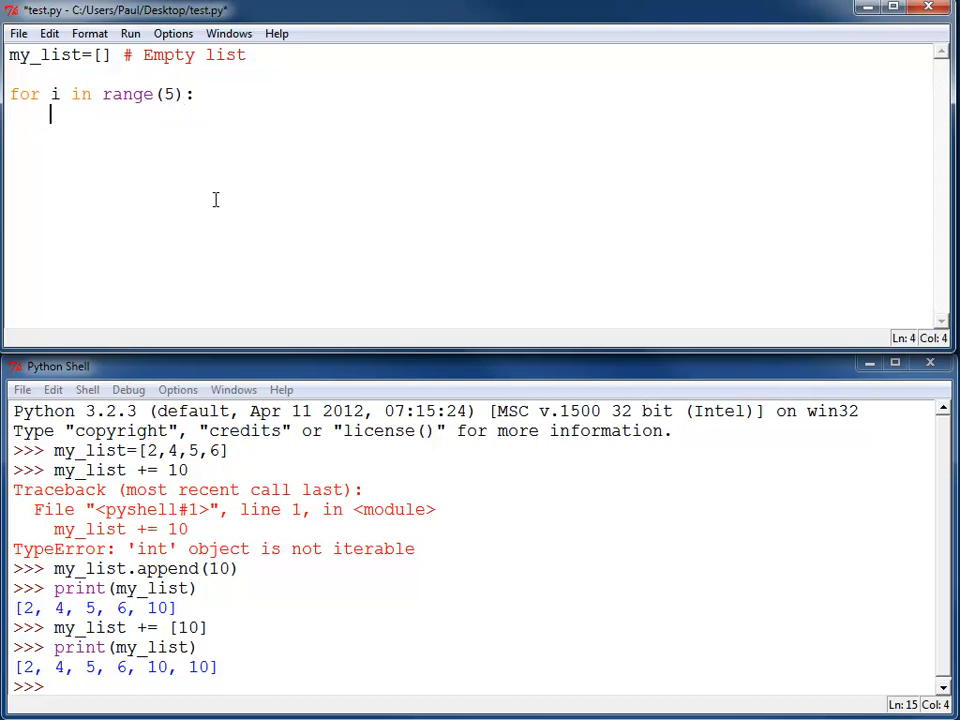
type("u")
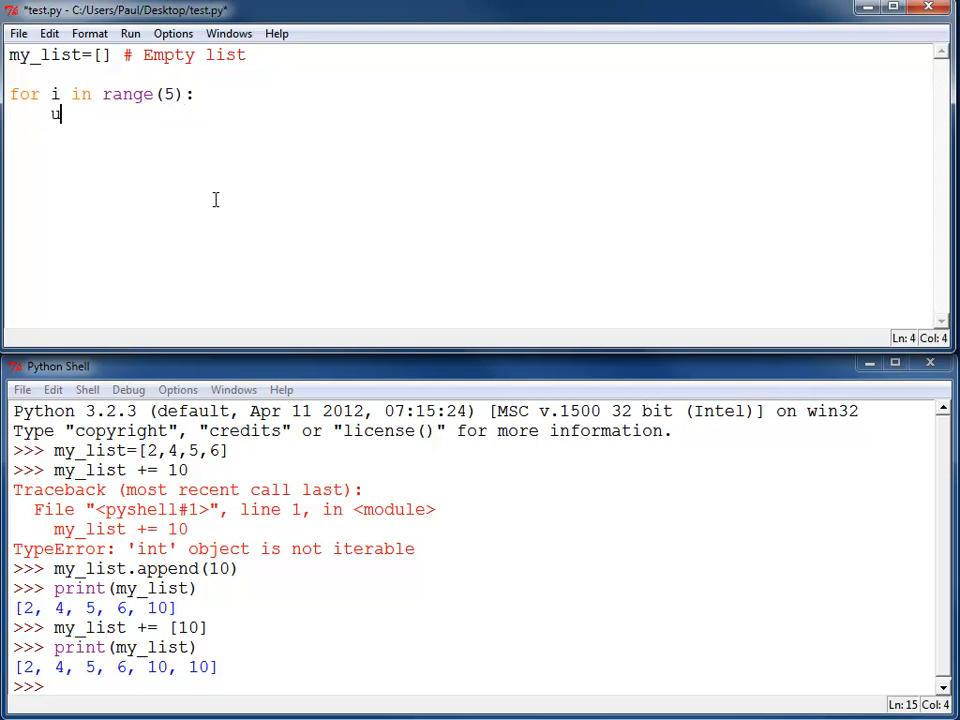
type("ser")
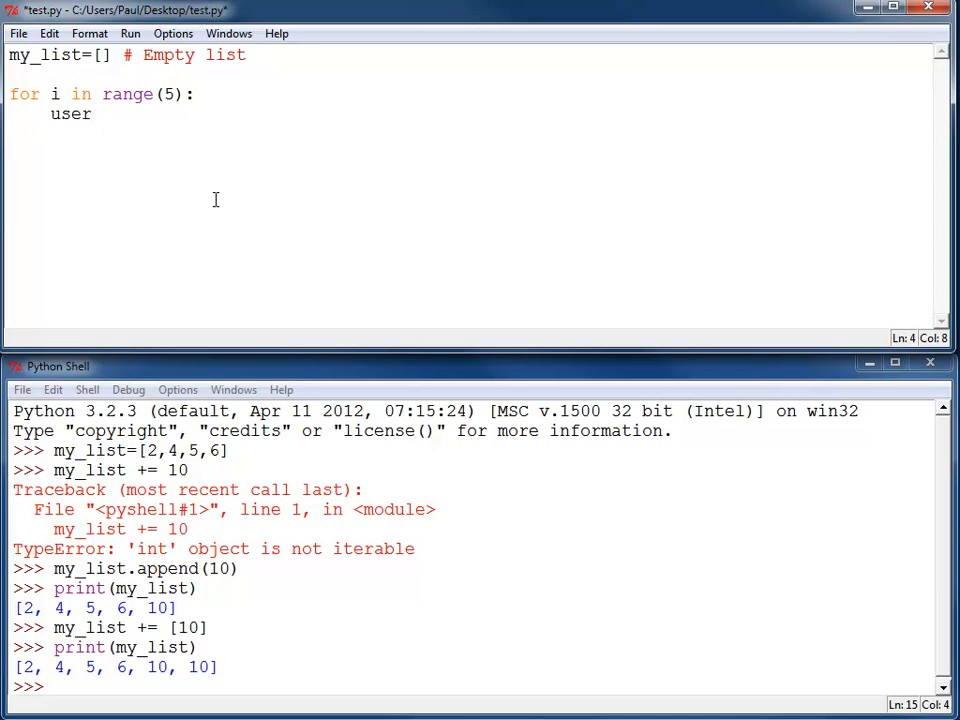
type("Input = input(\"Enter")
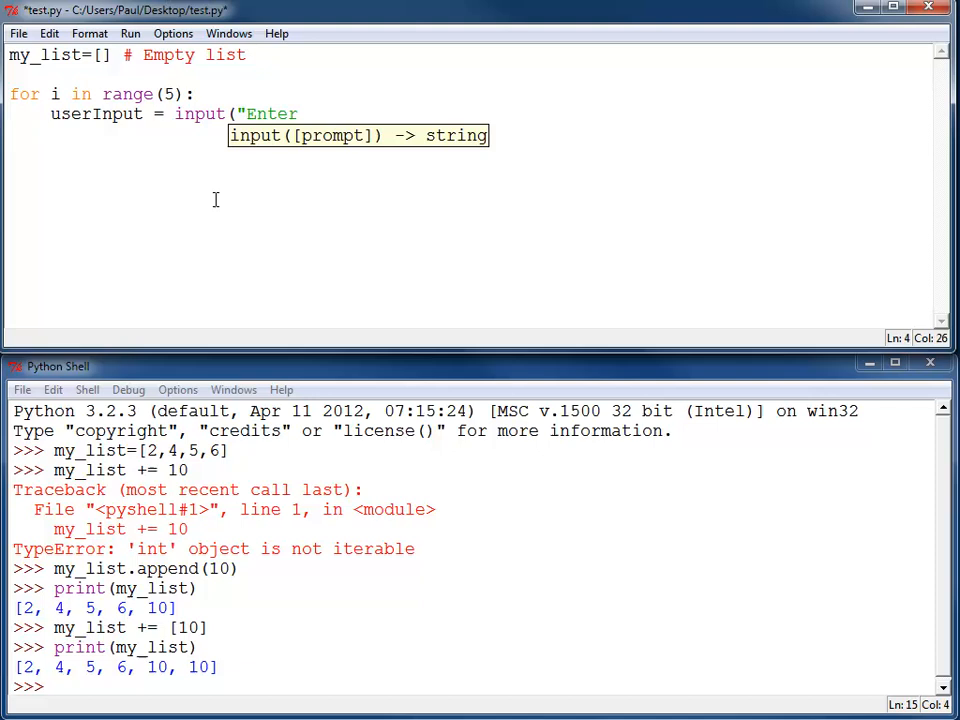
type("something: \")")
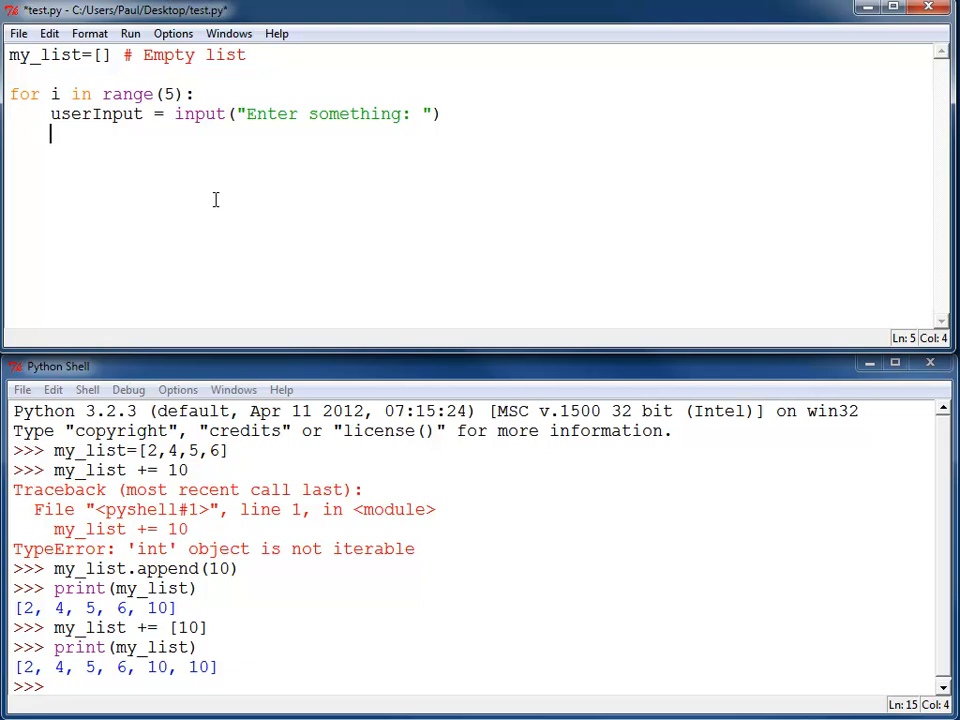
Add my_list.append(userInput) and print(my_list), then save test.py.
type("my")
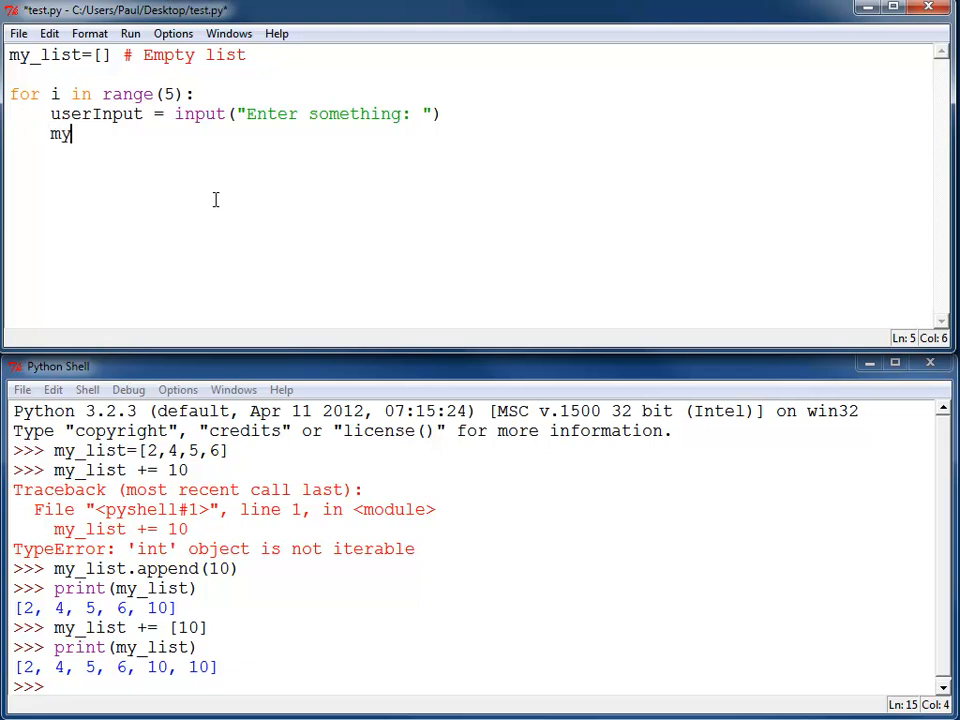
type("_list.append")
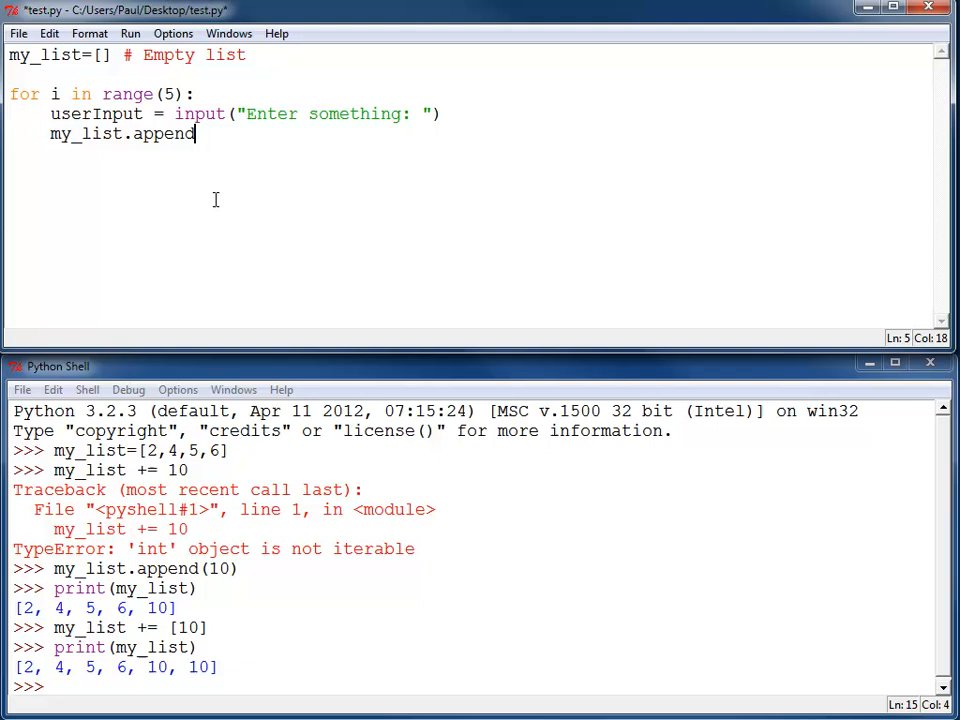
type("(user")
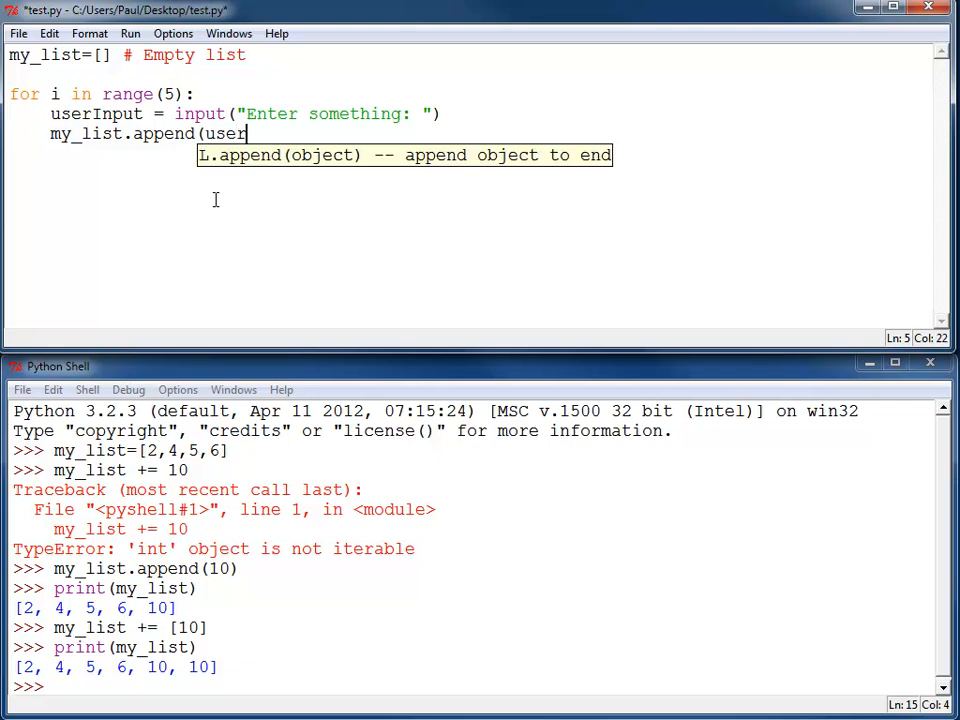
type("Input)")
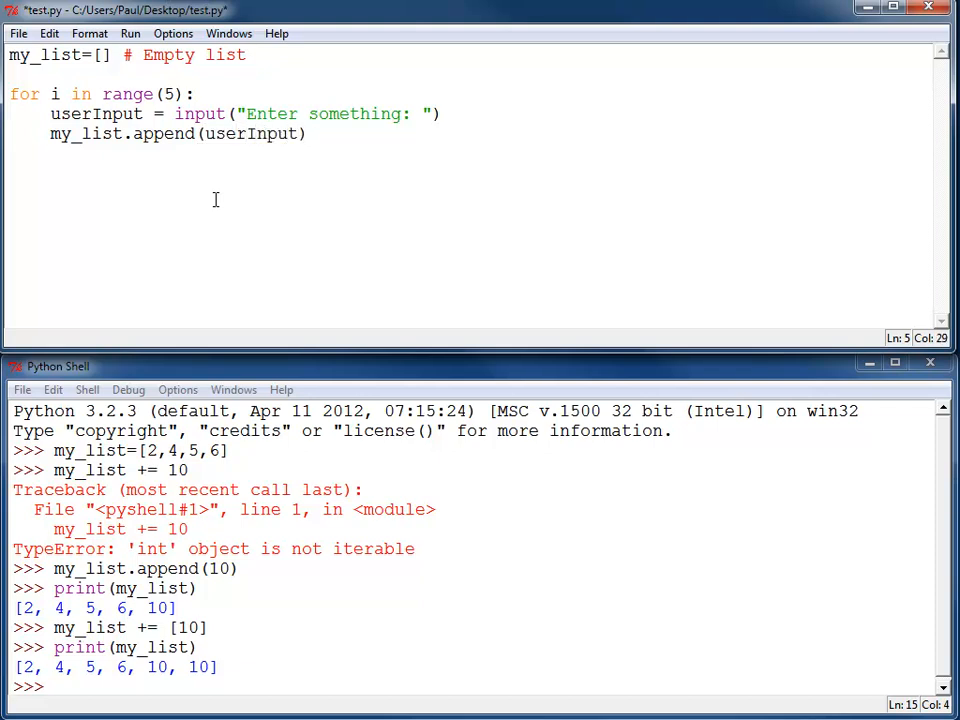
type("p")
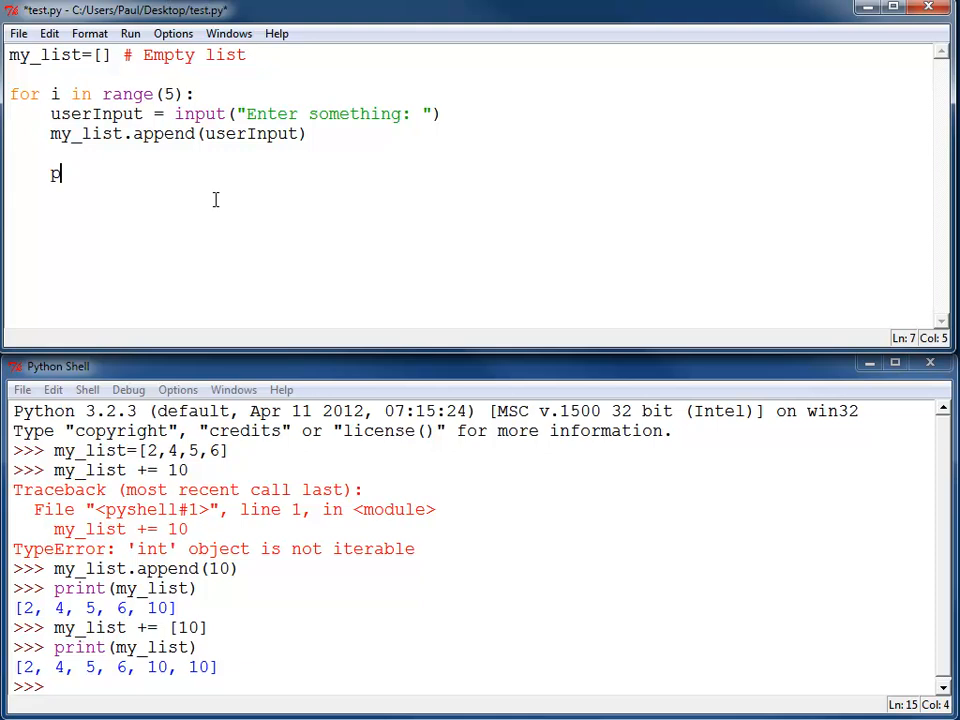
type("rint(")
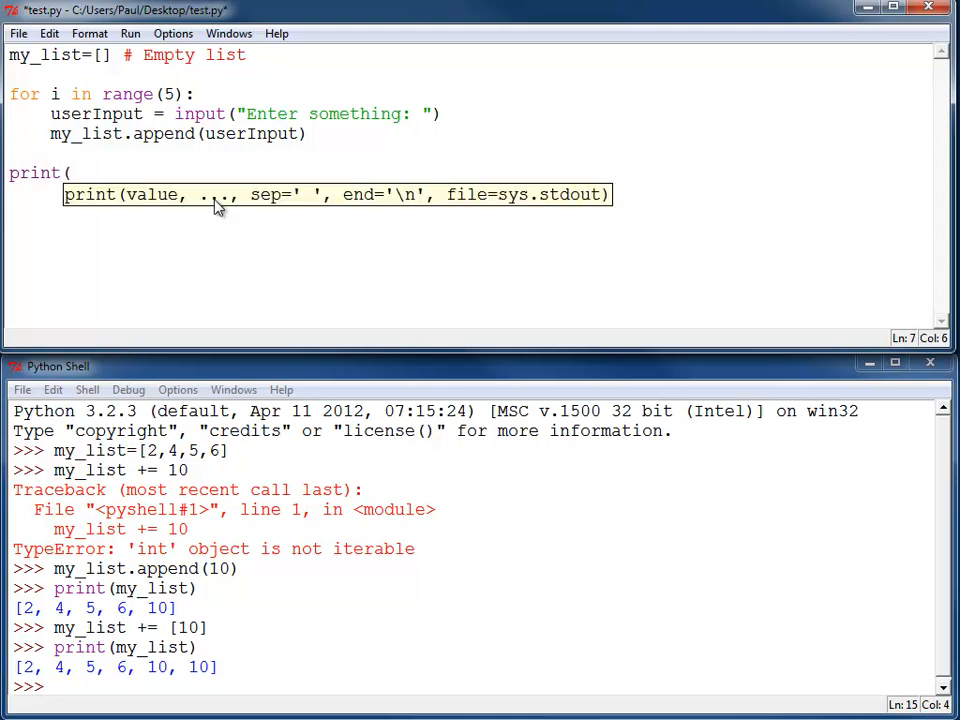
type("my_list")
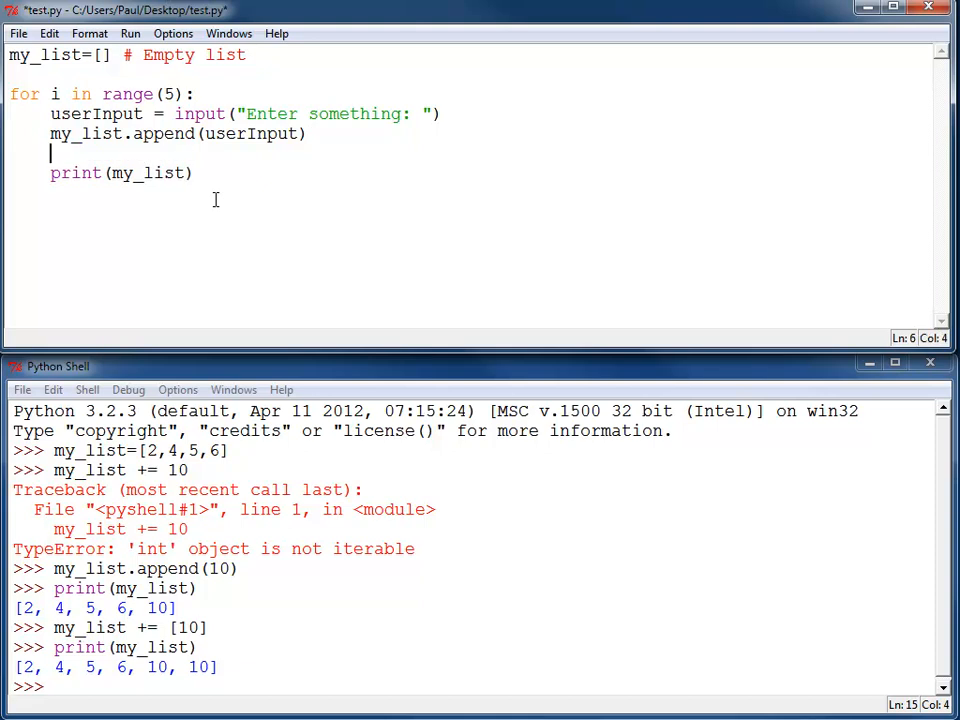
key("ctrl+s")
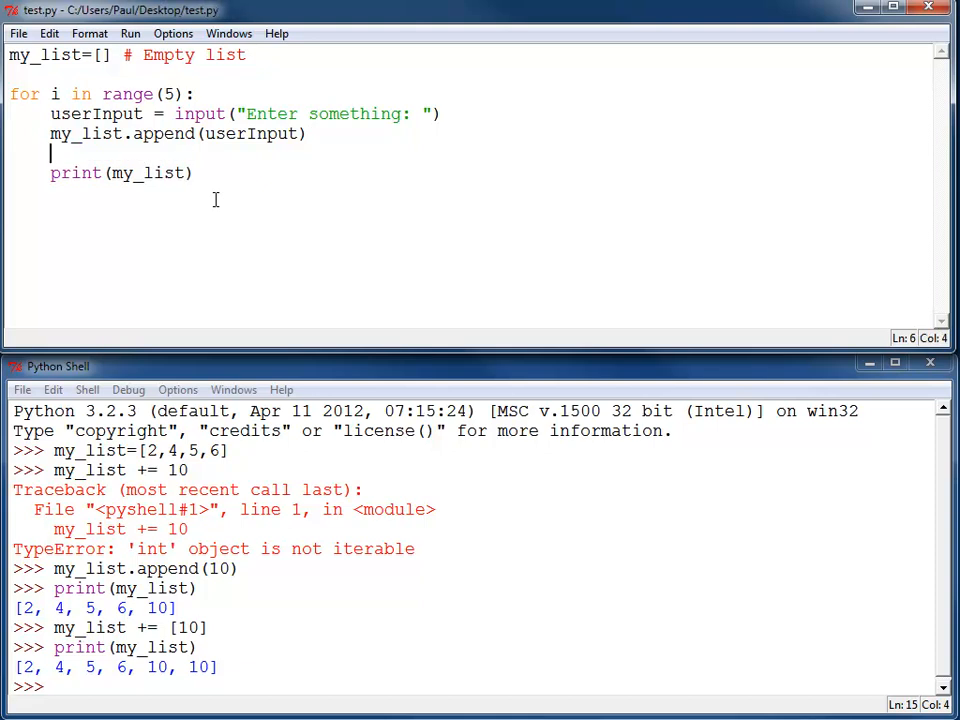
Run test.py and enter Mario, Luigi, Princess Peach, Toad, Yoshi, building the five-name list.
key("F5")
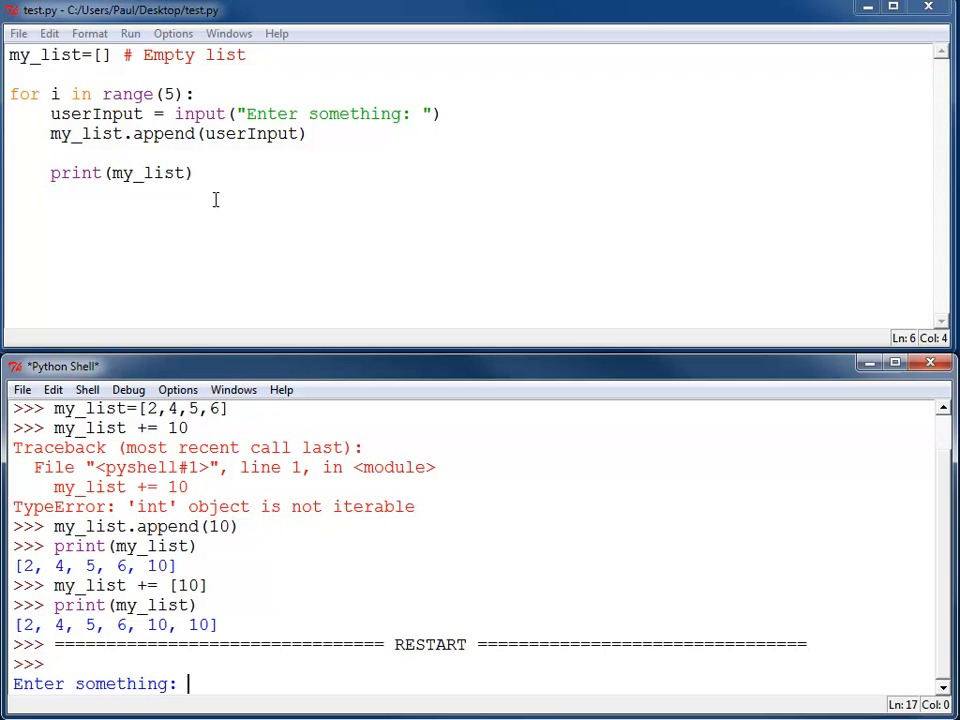
type("Mario")
type("L")
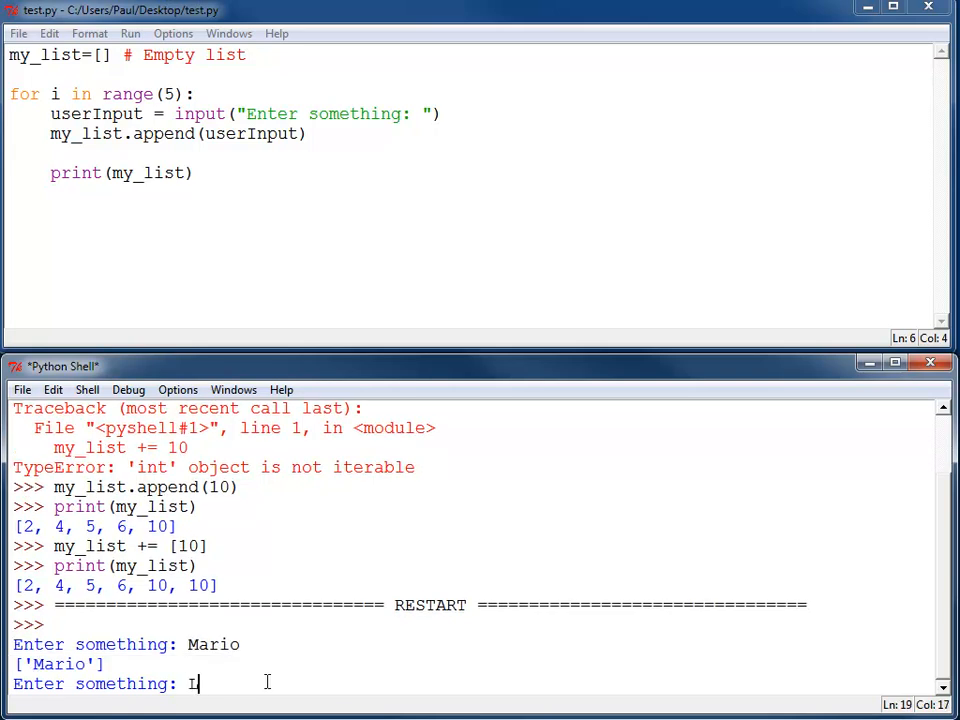
type("uigi")
type("Princess Peach")
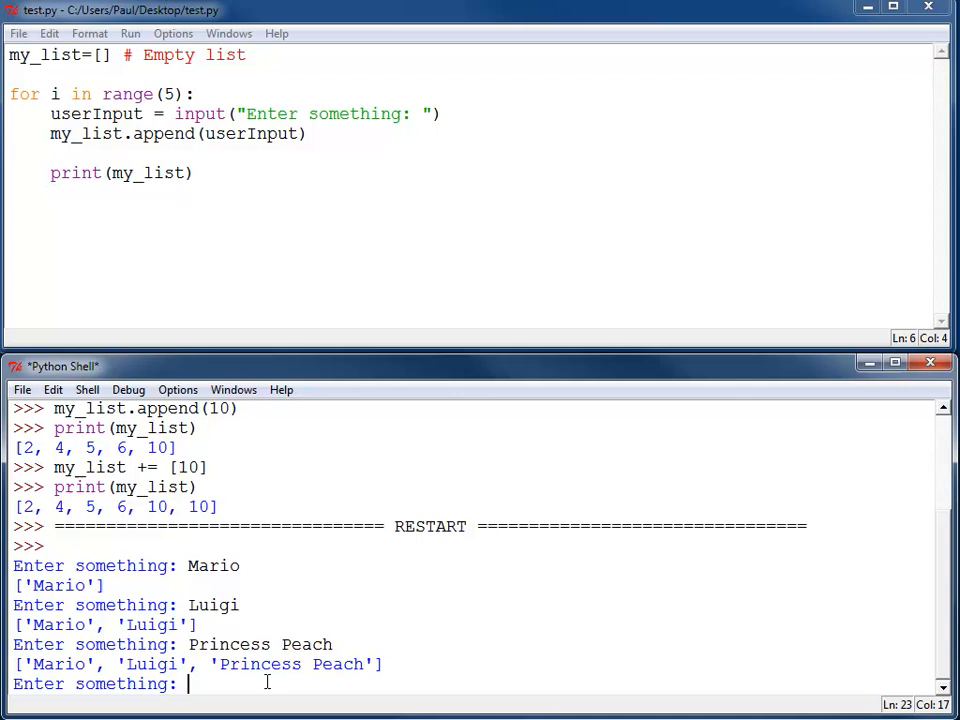
type("Toad")
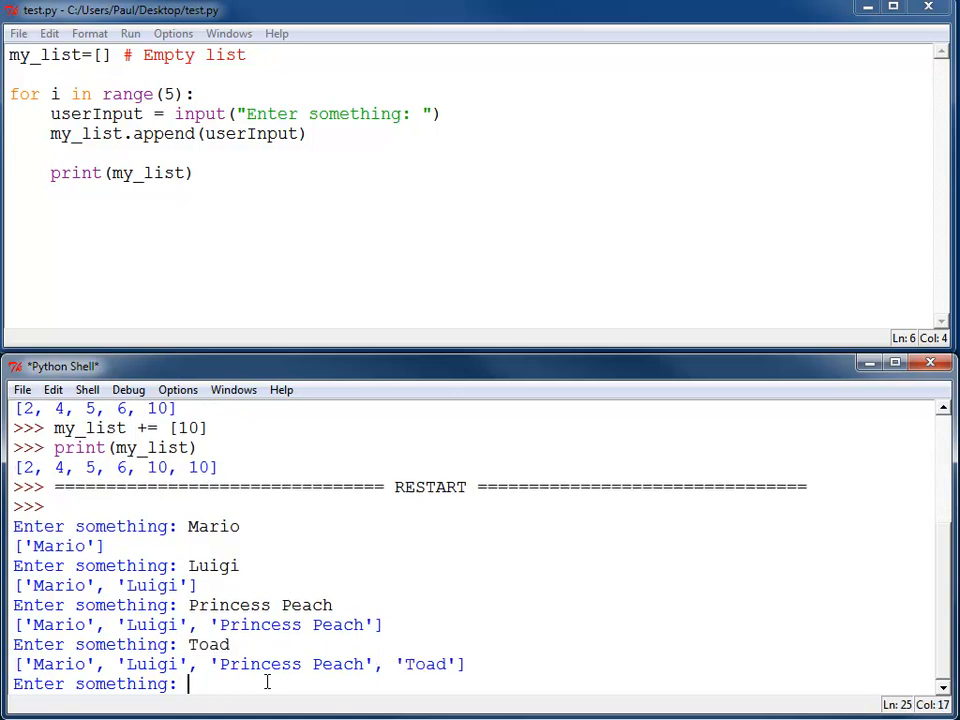
type("Yoshi")
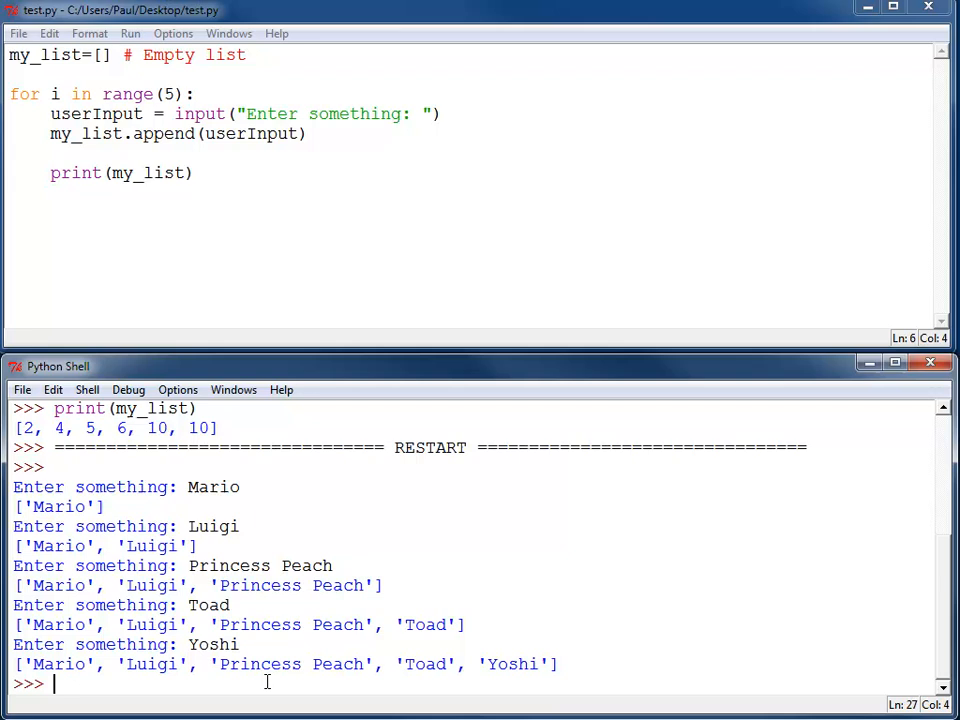
mouse_move(260, 660)
type("x =")
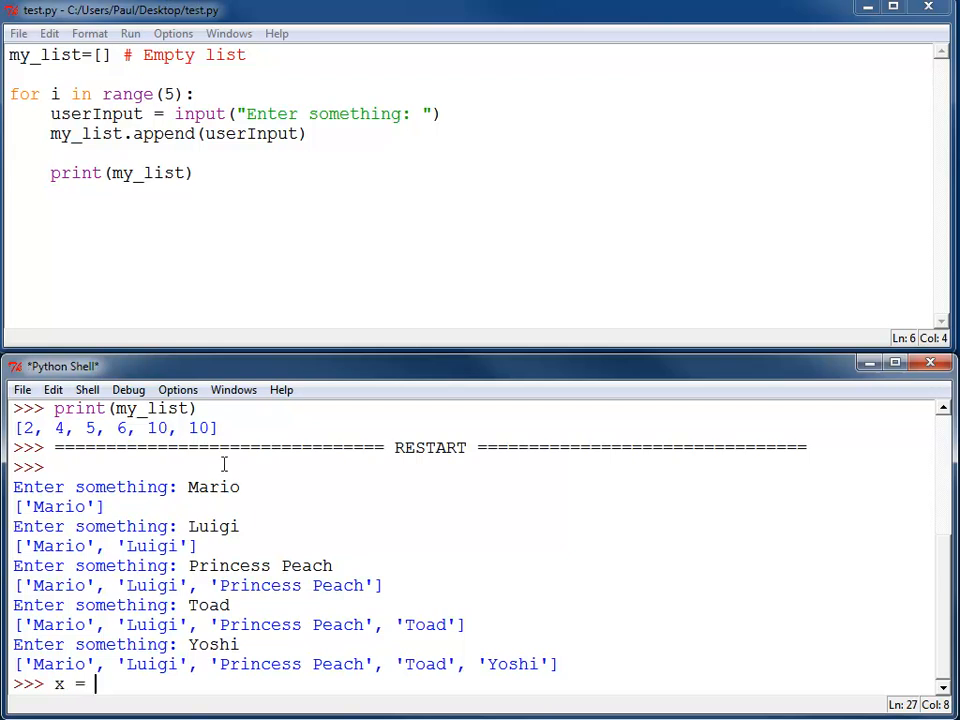
Enter x = [0] * 100 in the shell and print(x) to display a hundred zeros.
type("[0] *")
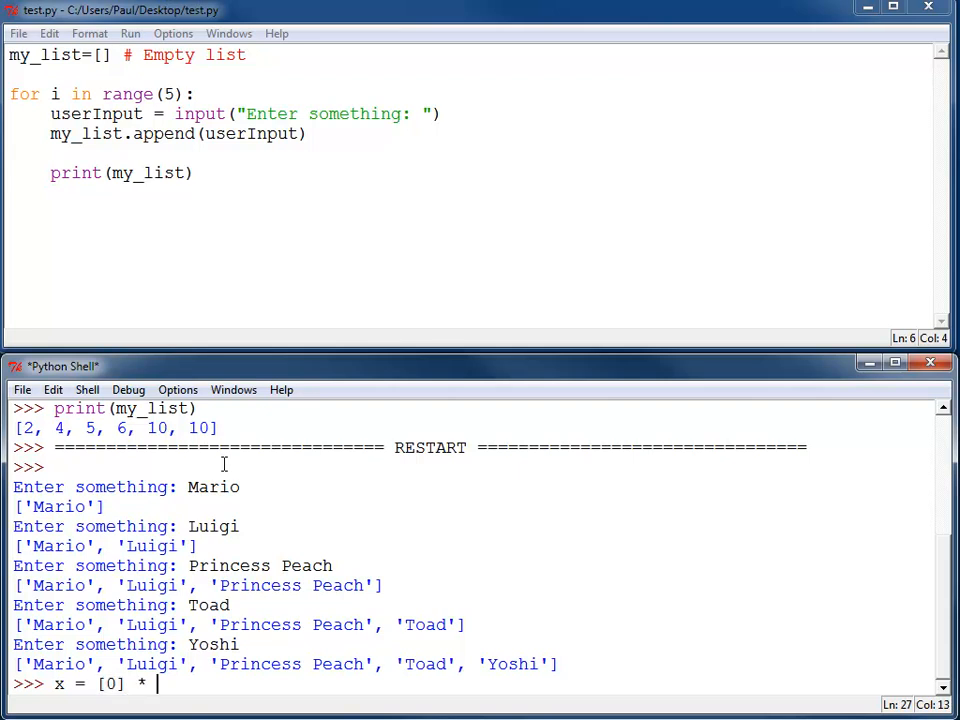
type("100")
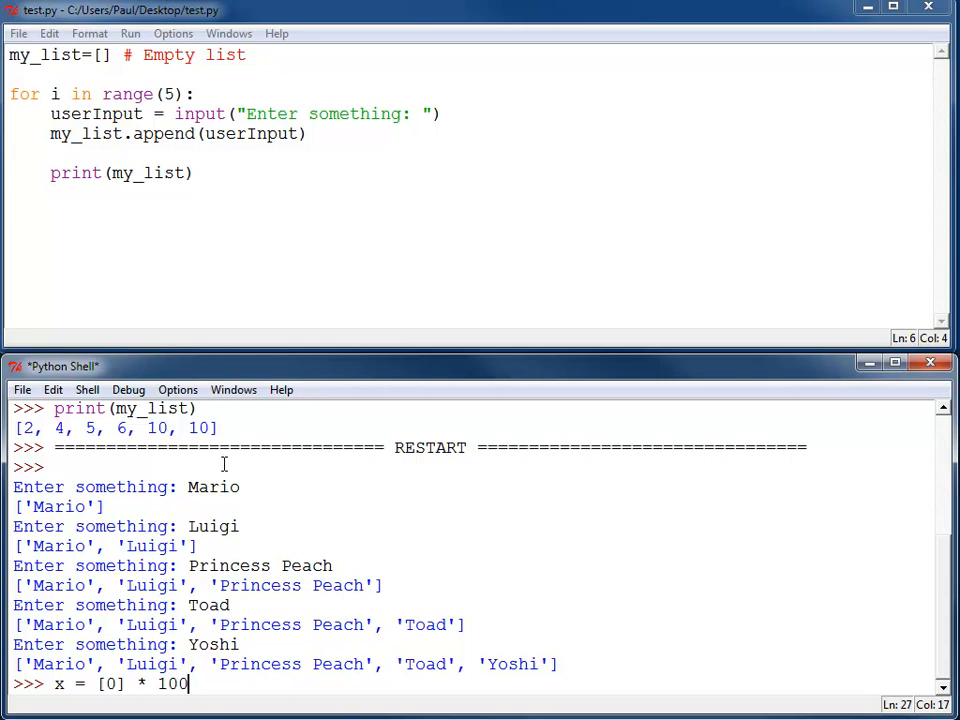
type("print(x)")
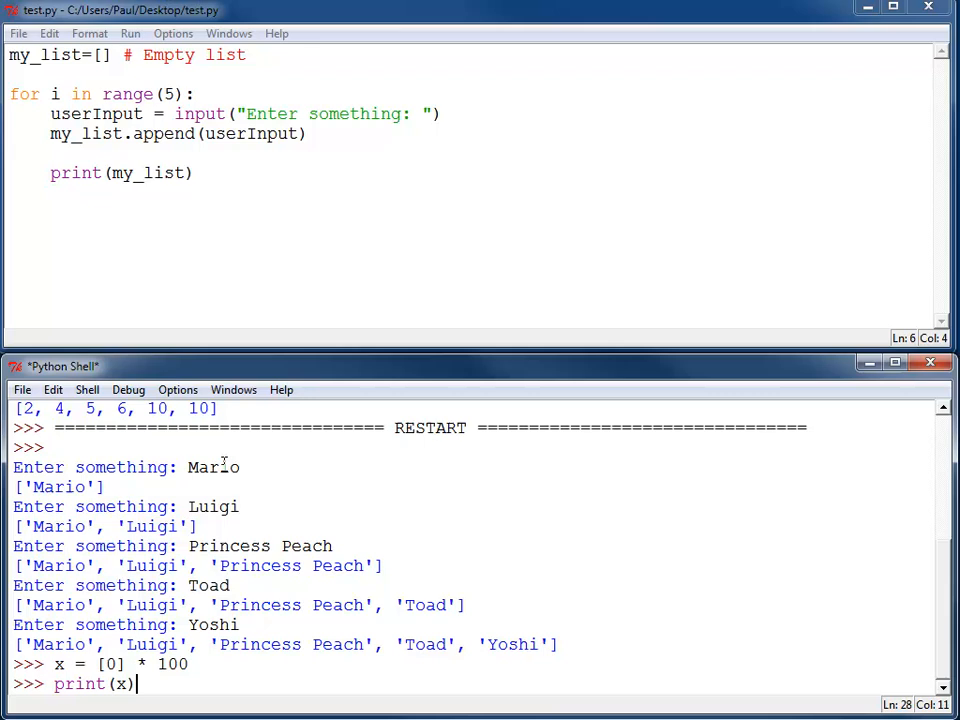
key("Return")
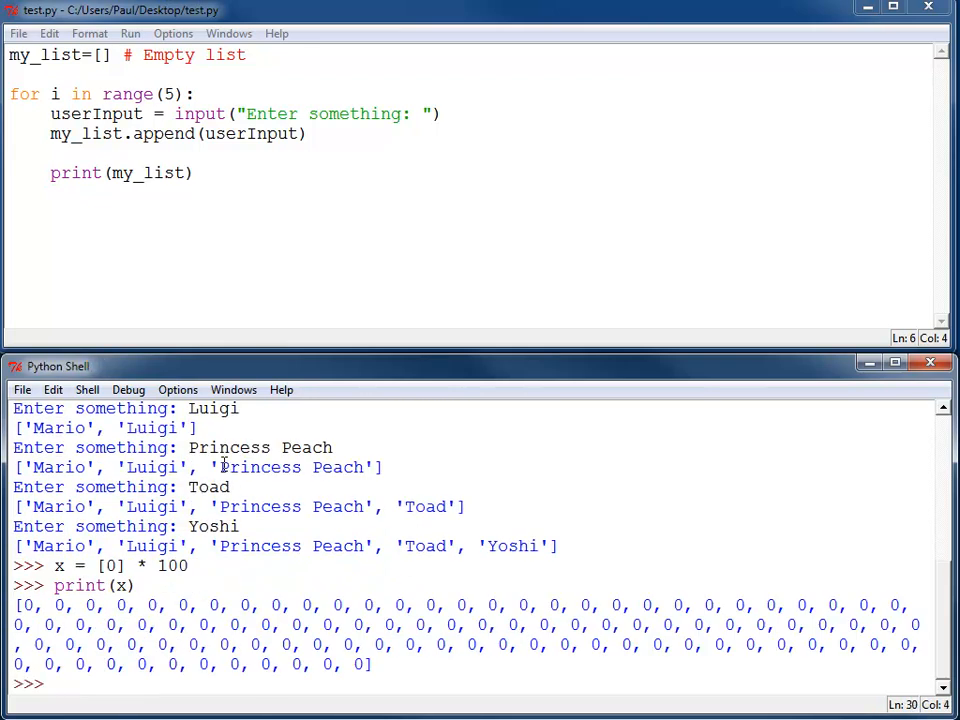